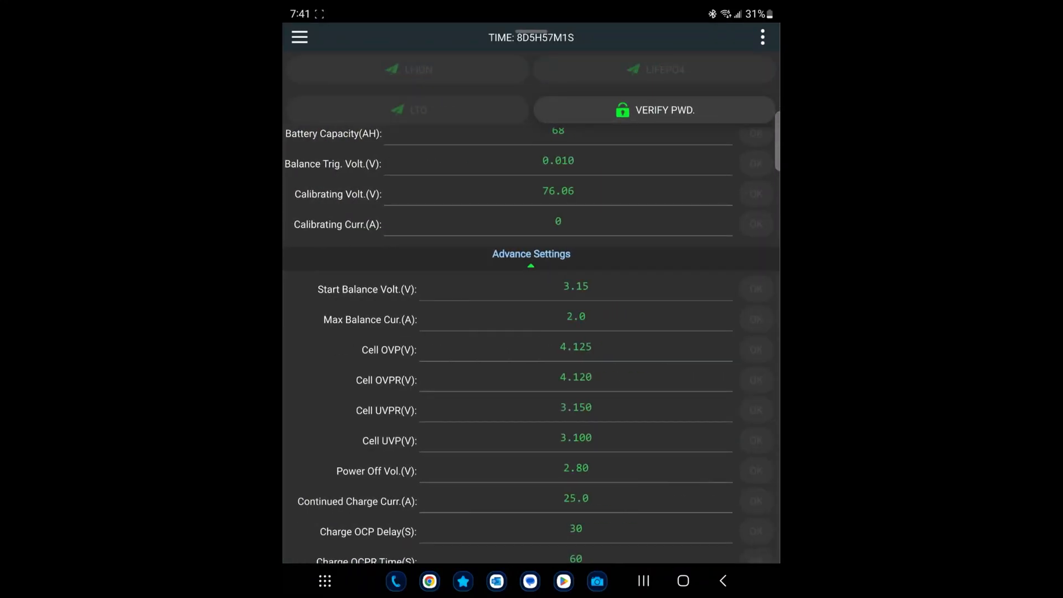
scroll("up", 3)
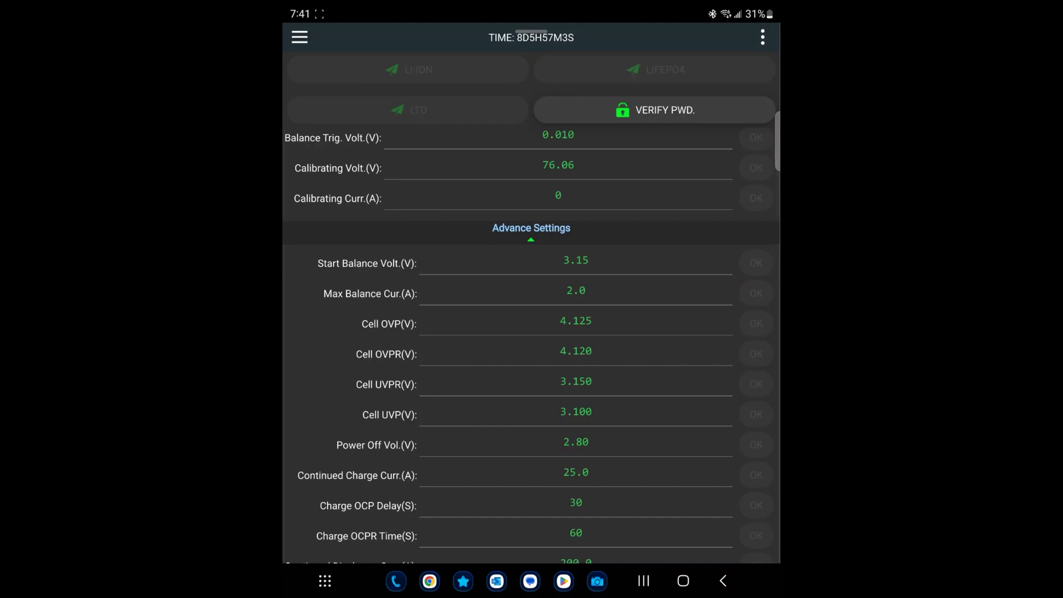
scroll("up", 3)
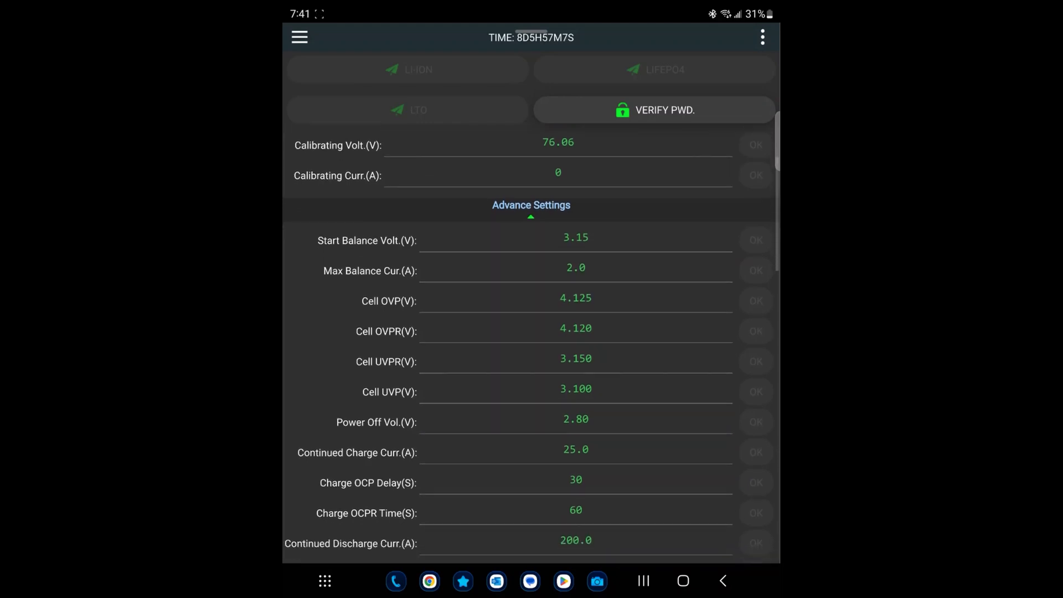
scroll("up", 3)
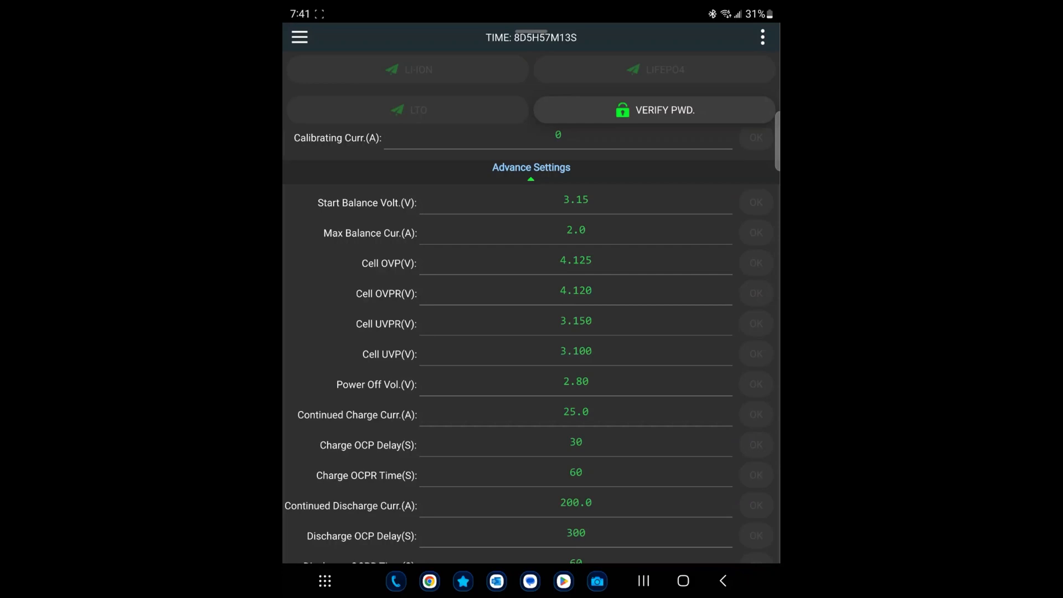
left_click(576, 383)
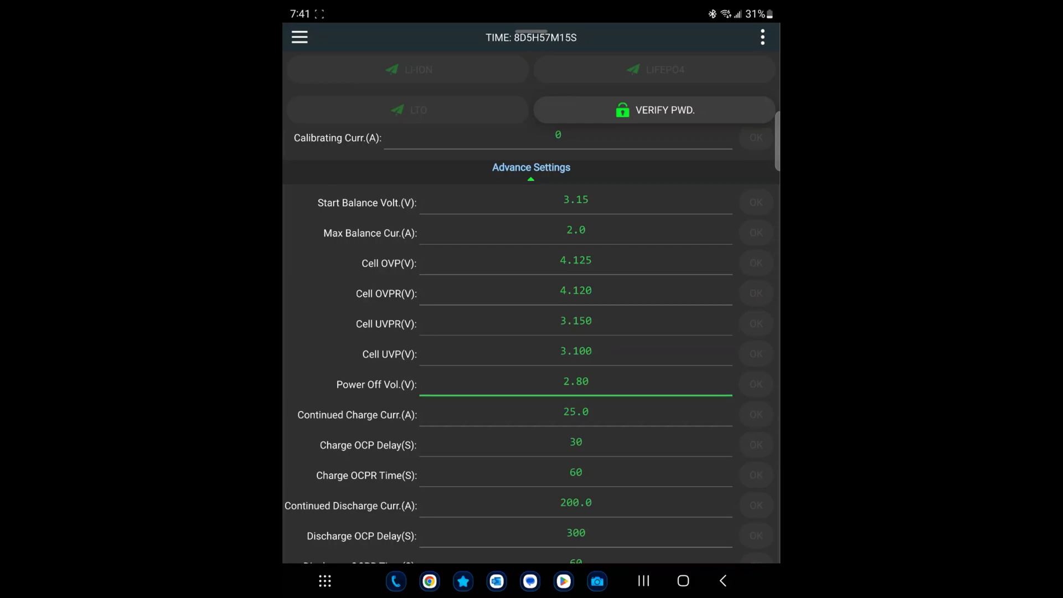